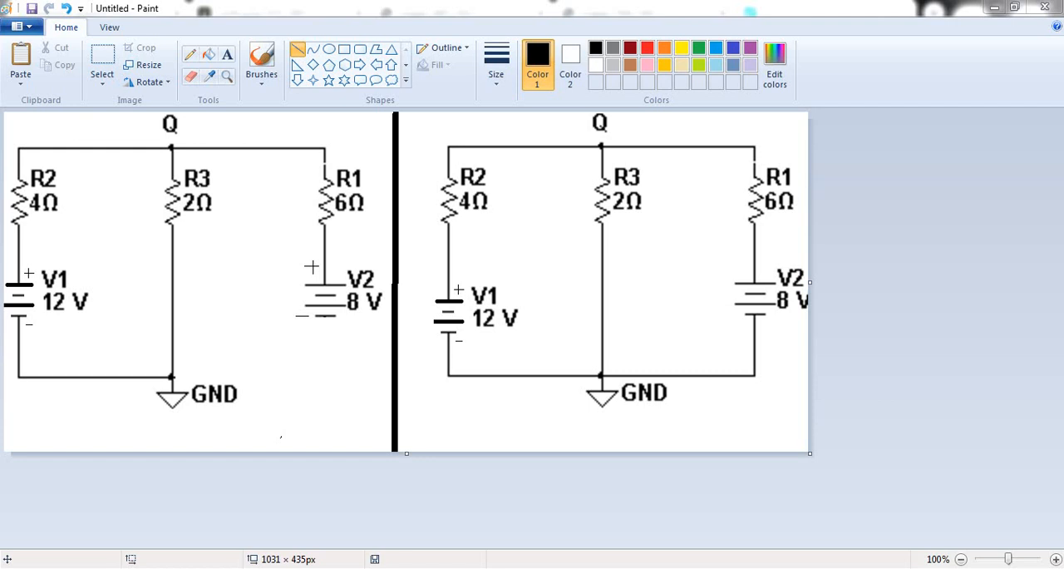
pyautogui.moveTo(724, 541)
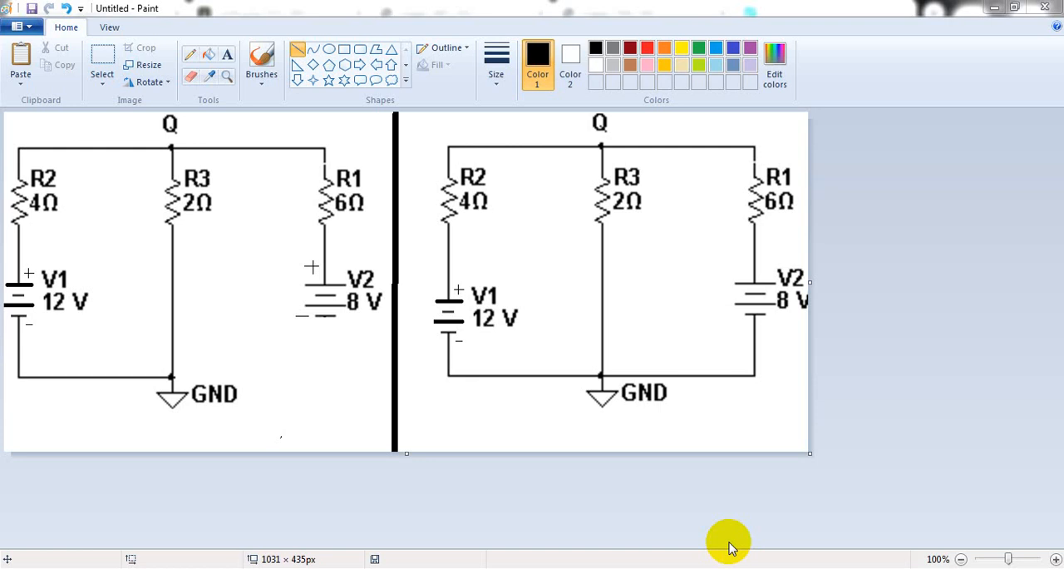
pyautogui.moveTo(81, 277)
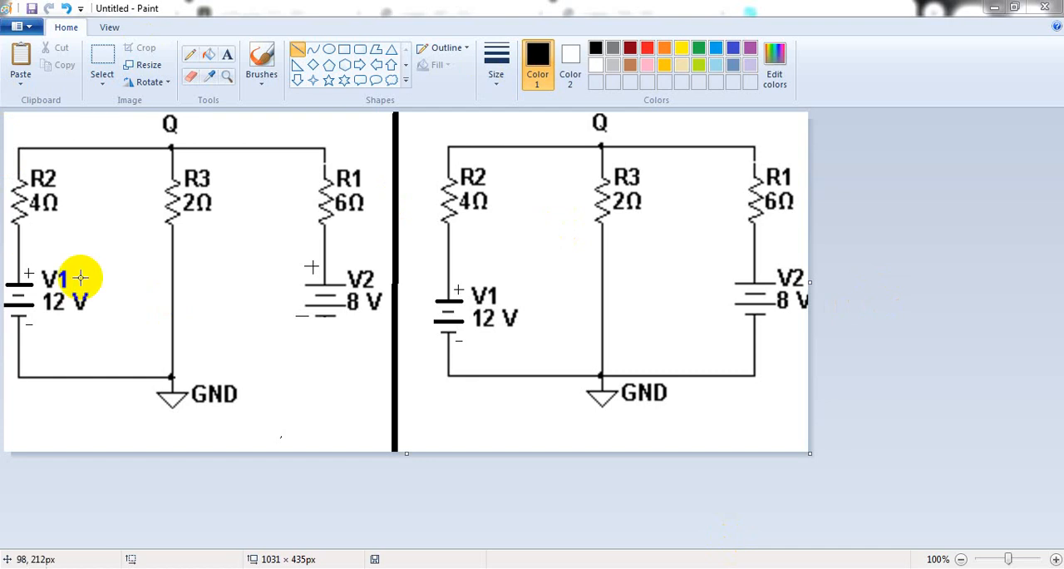
pyautogui.moveTo(721, 339)
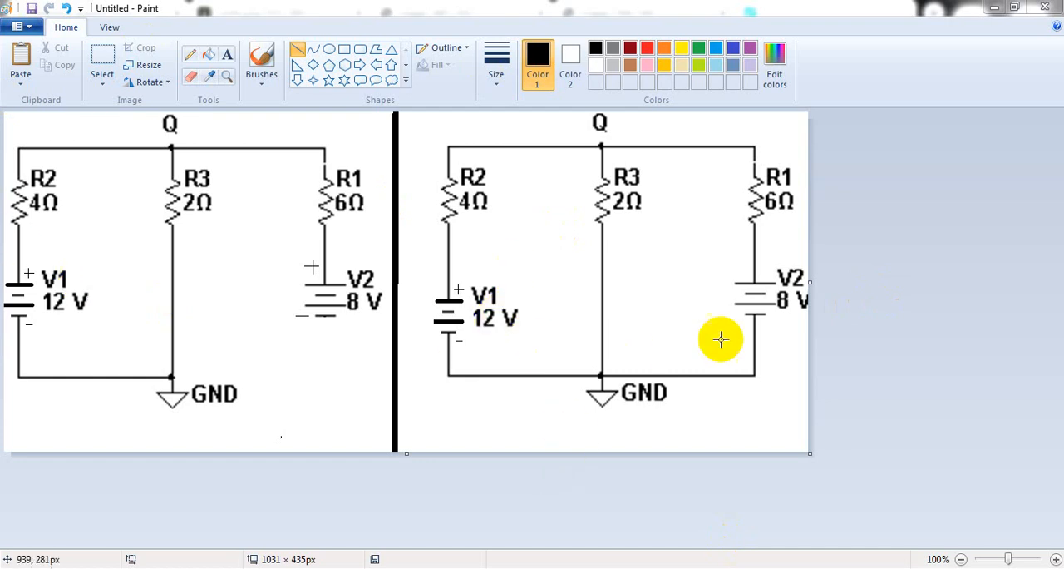
pyautogui.moveTo(185, 198)
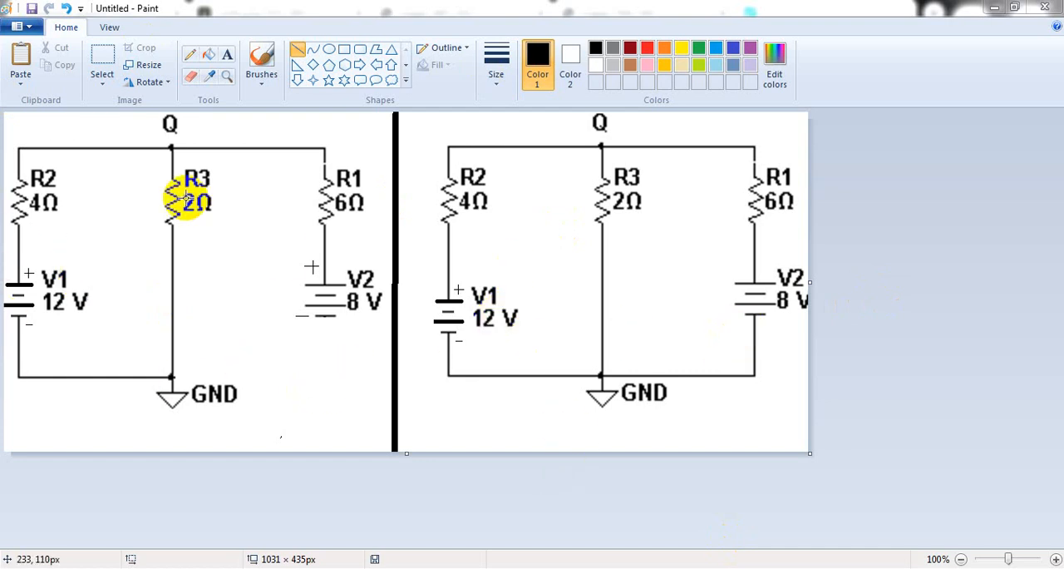
pyautogui.moveTo(238, 368)
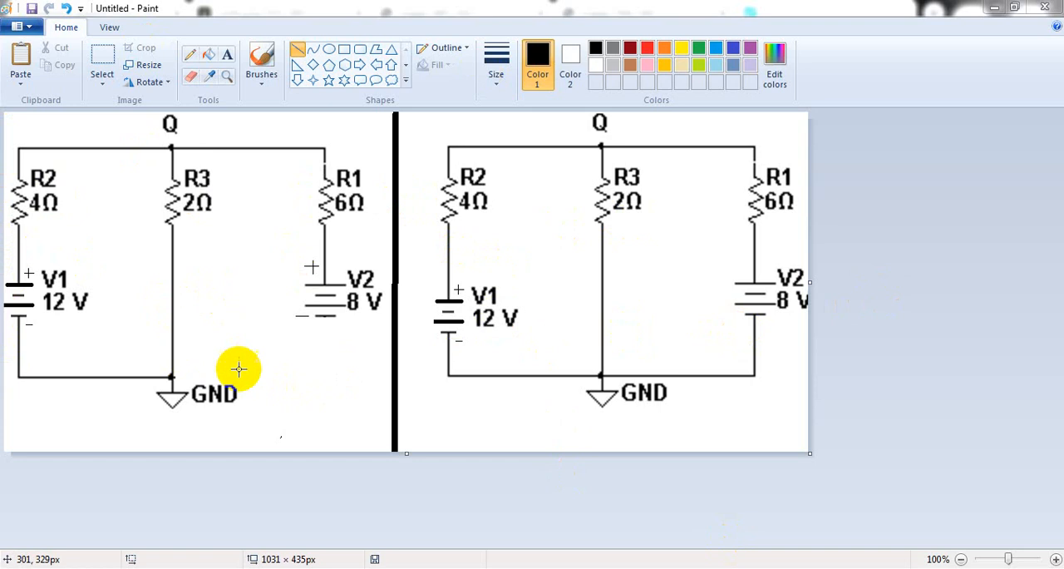
pyautogui.moveTo(11, 332)
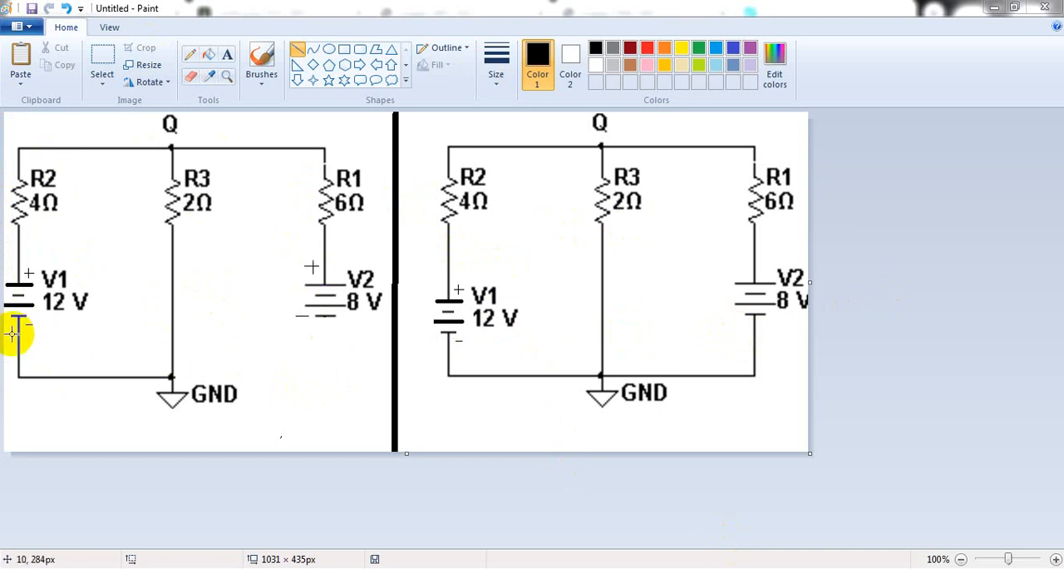
pyautogui.moveTo(31, 328)
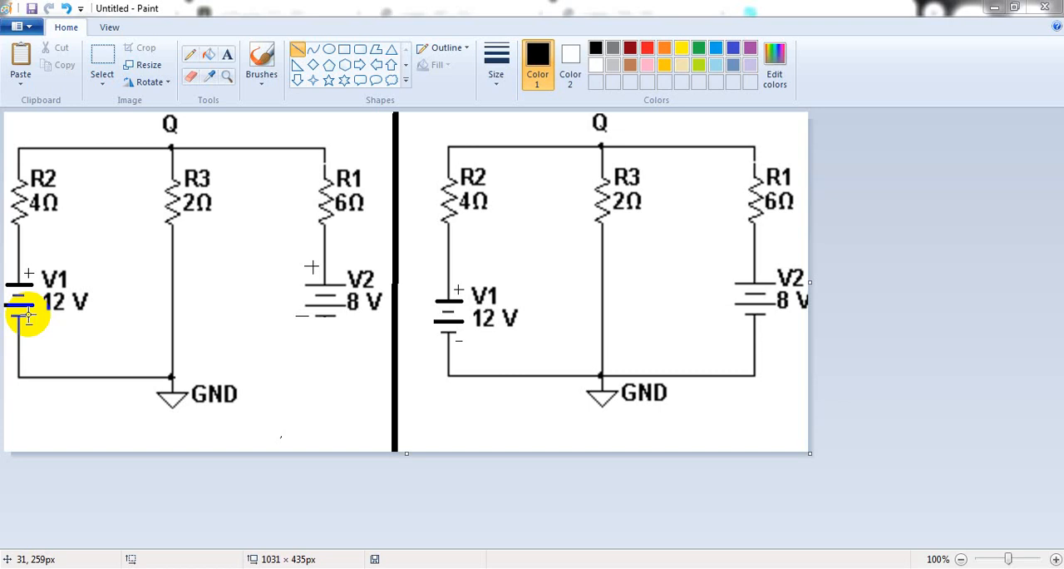
pyautogui.moveTo(87, 145)
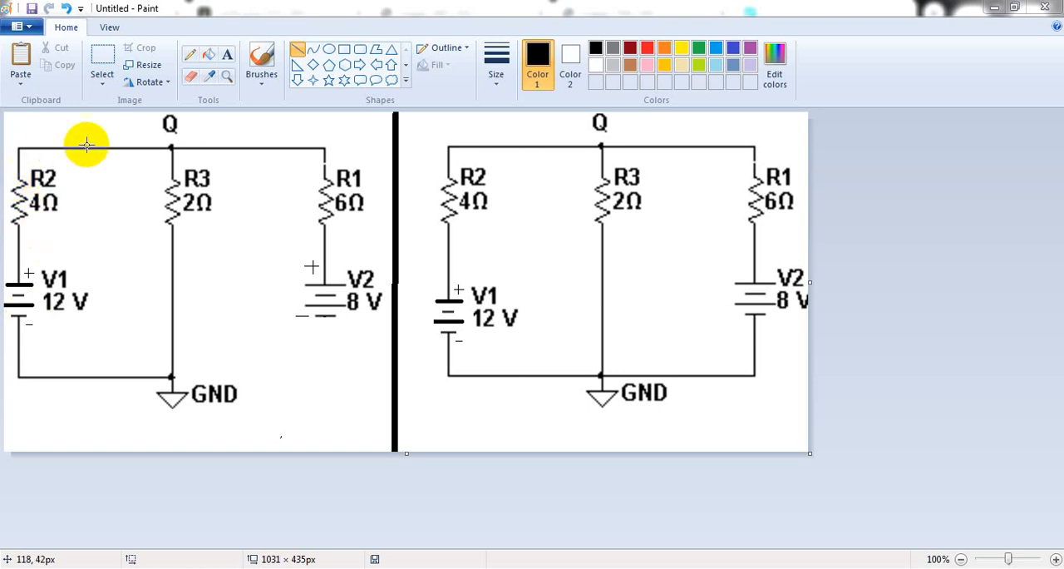
pyautogui.moveTo(163, 401)
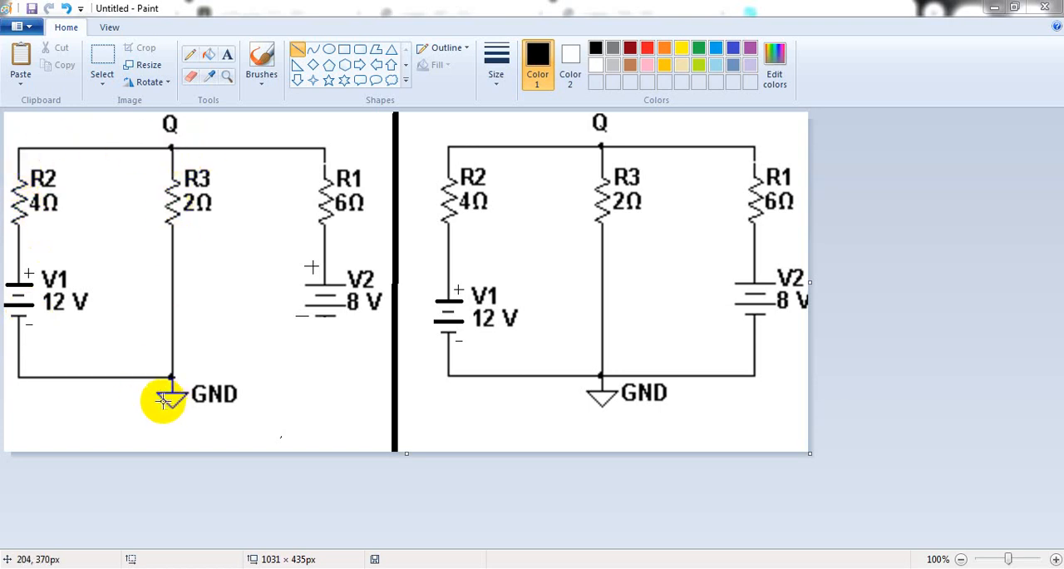
pyautogui.moveTo(329, 338)
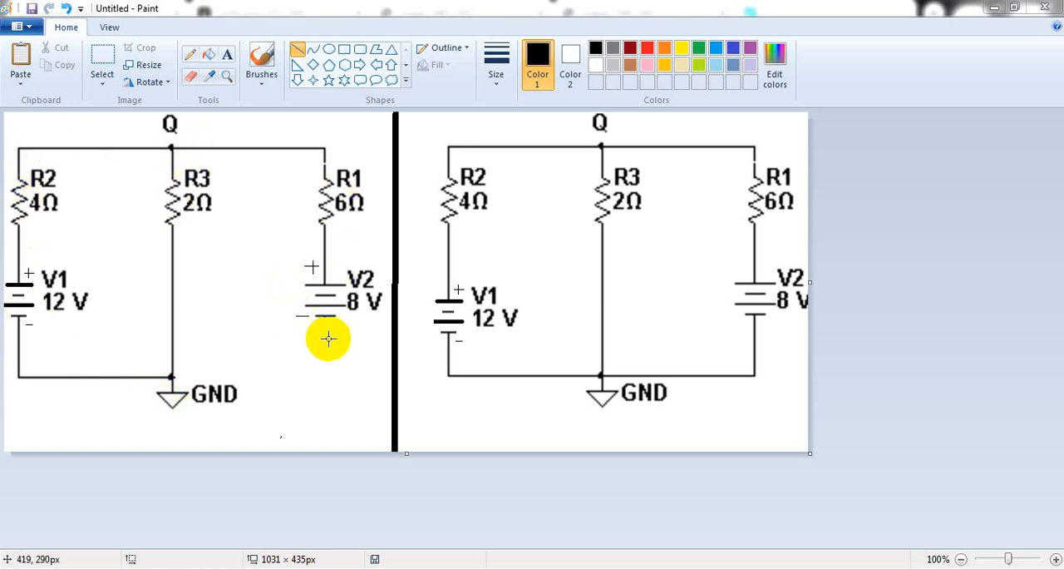
pyautogui.moveTo(297, 306)
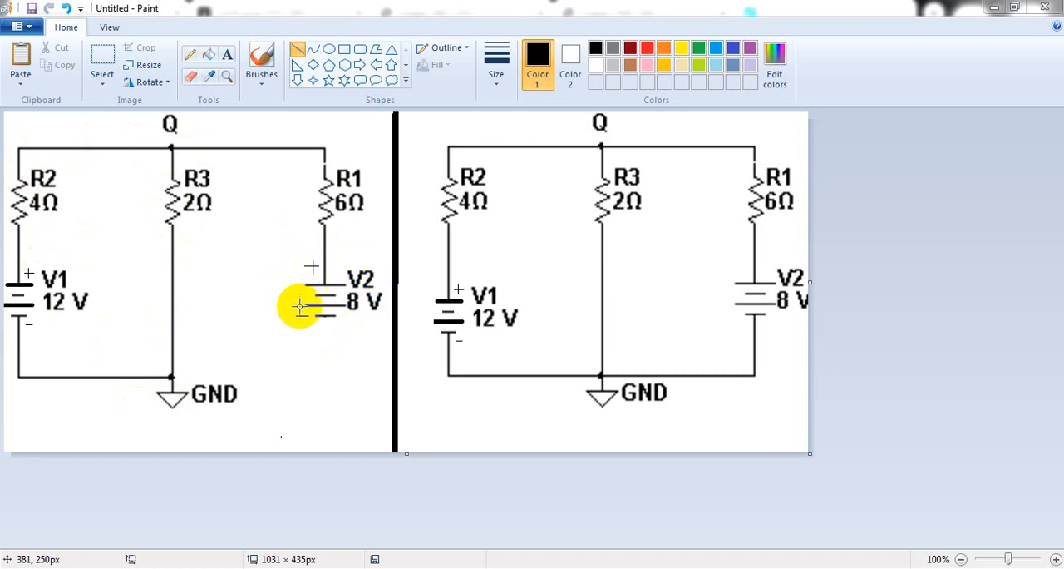
pyautogui.moveTo(333, 270)
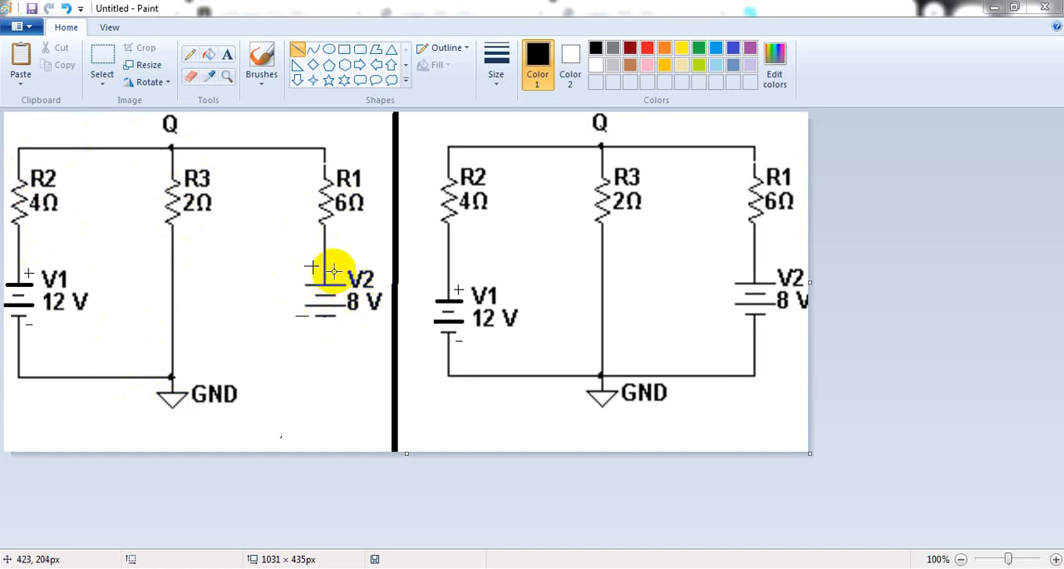
pyautogui.moveTo(324, 200)
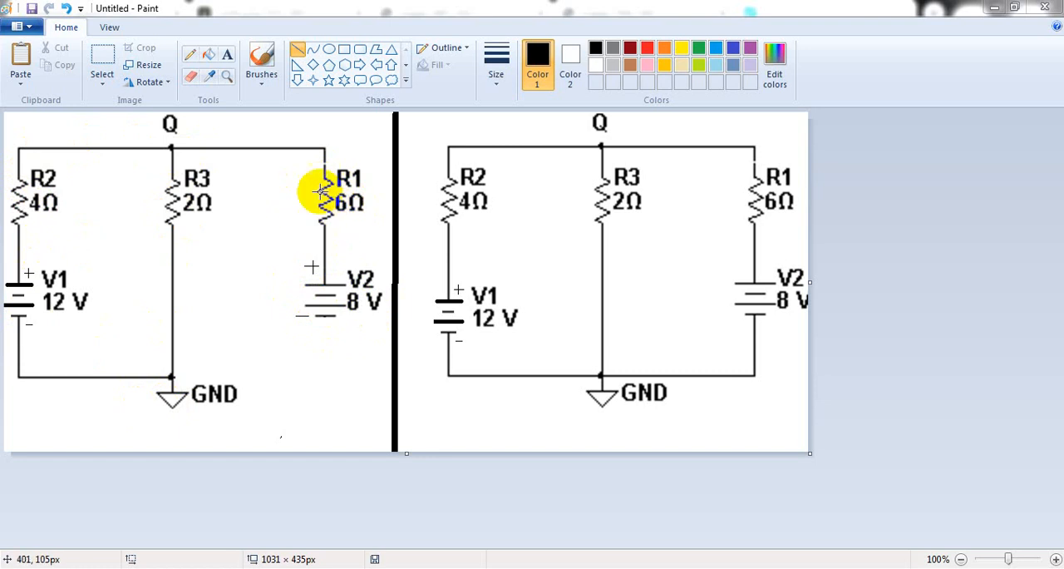
pyautogui.moveTo(356, 218)
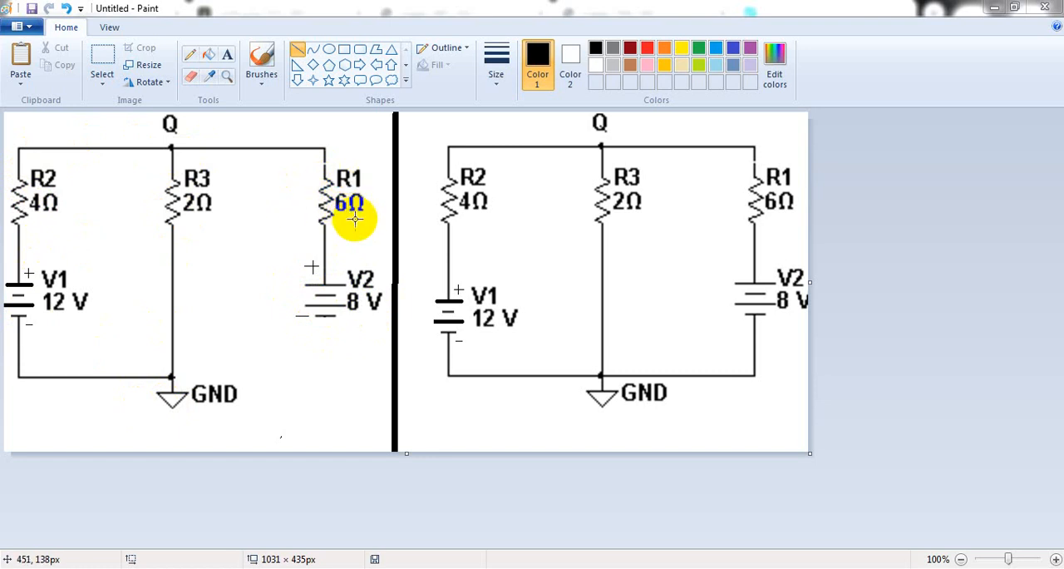
pyautogui.moveTo(90, 265)
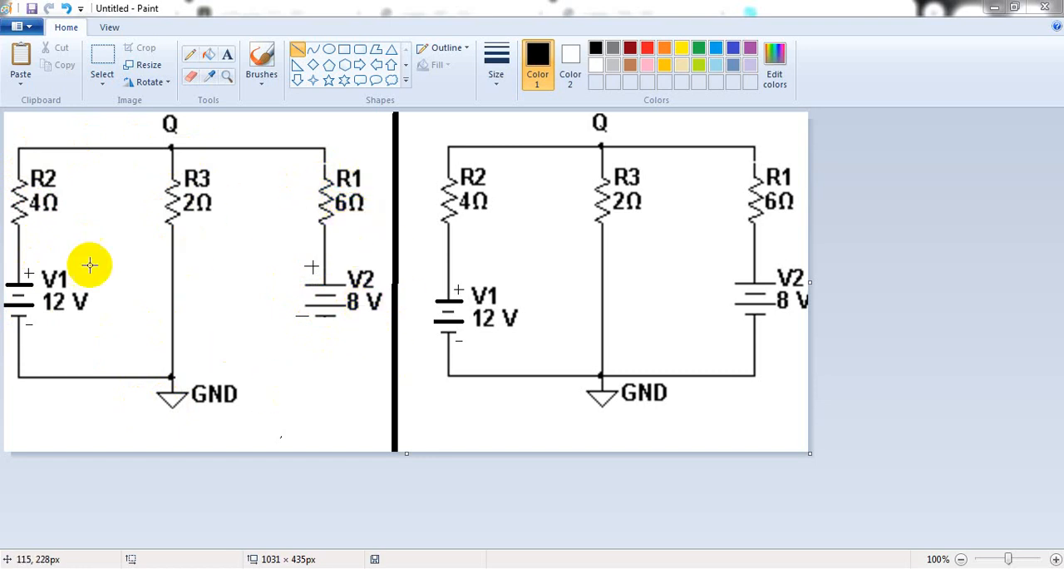
pyautogui.moveTo(228, 458)
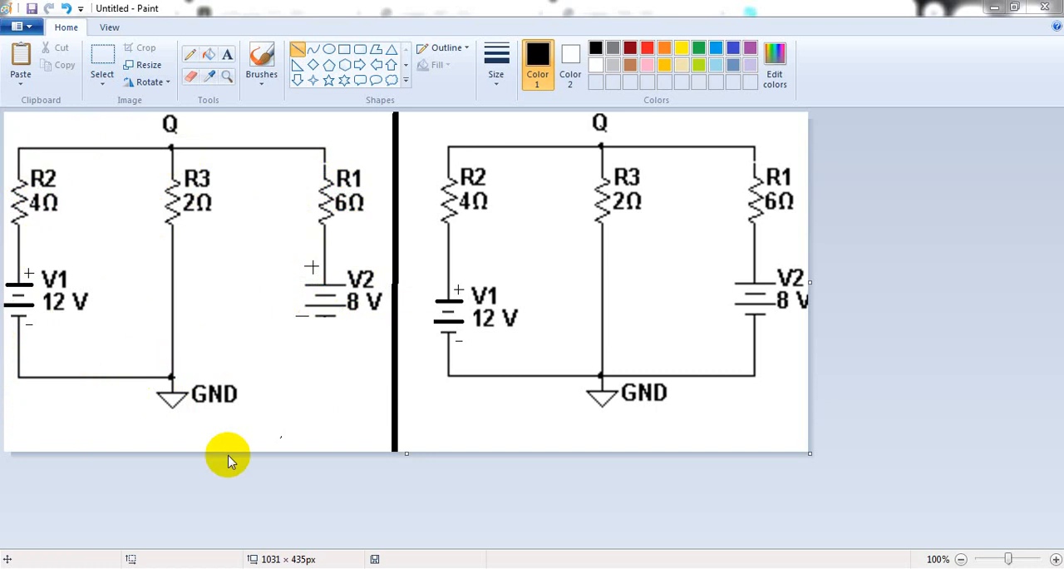
pyautogui.moveTo(323, 316)
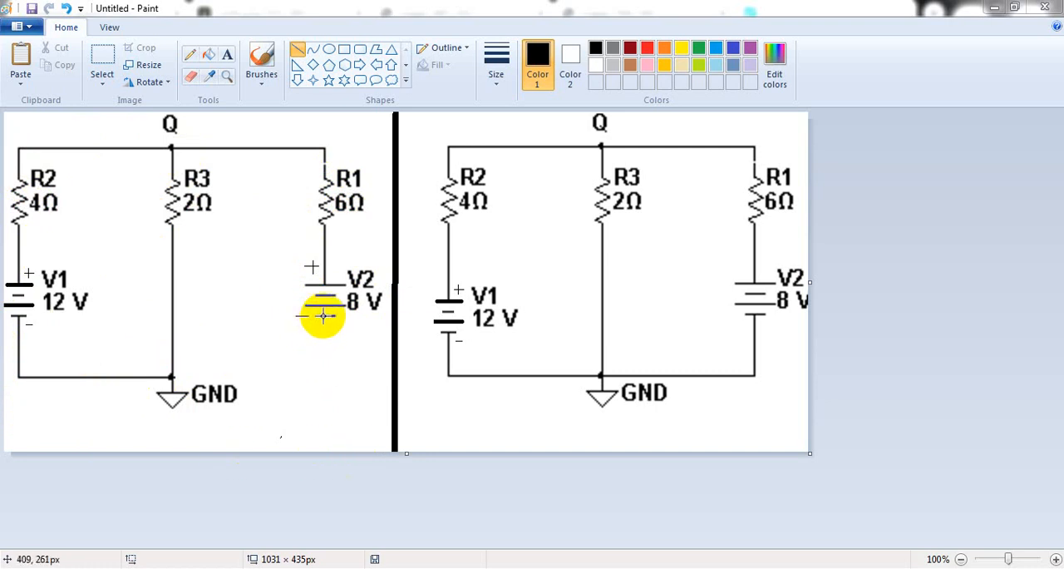
pyautogui.moveTo(16, 307)
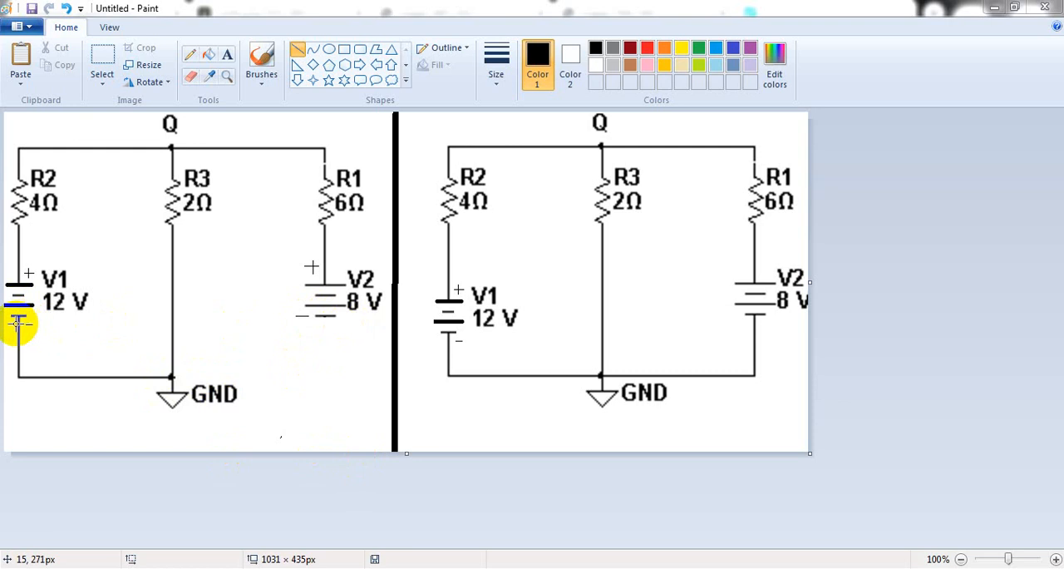
pyautogui.moveTo(216, 408)
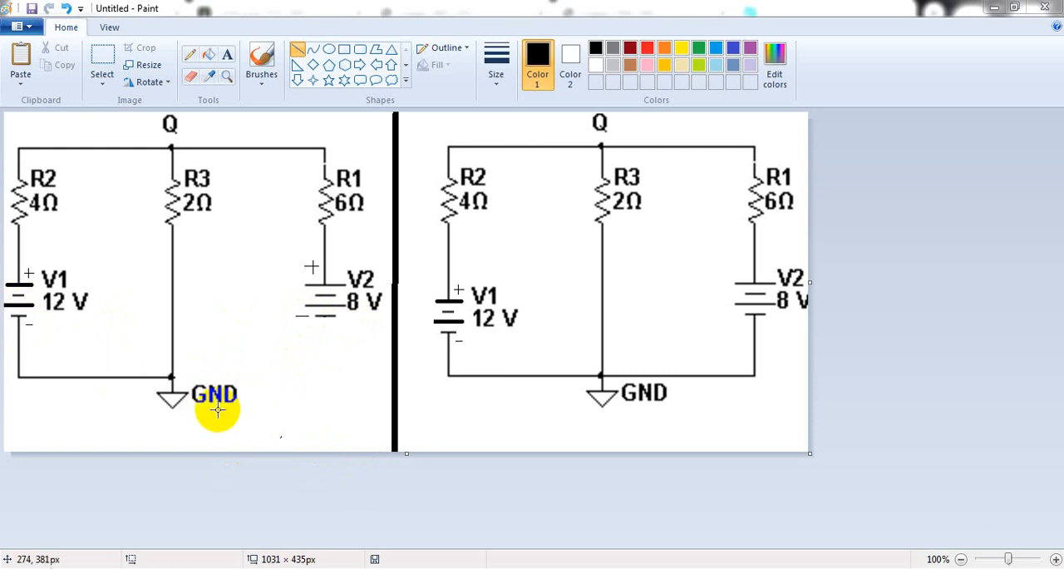
pyautogui.moveTo(297, 224)
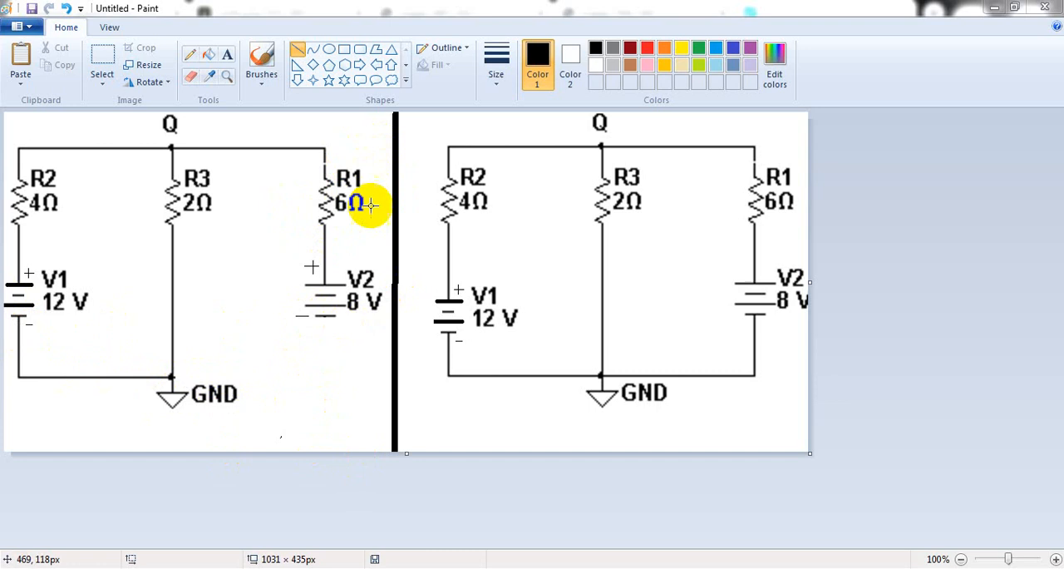
pyautogui.moveTo(15, 328)
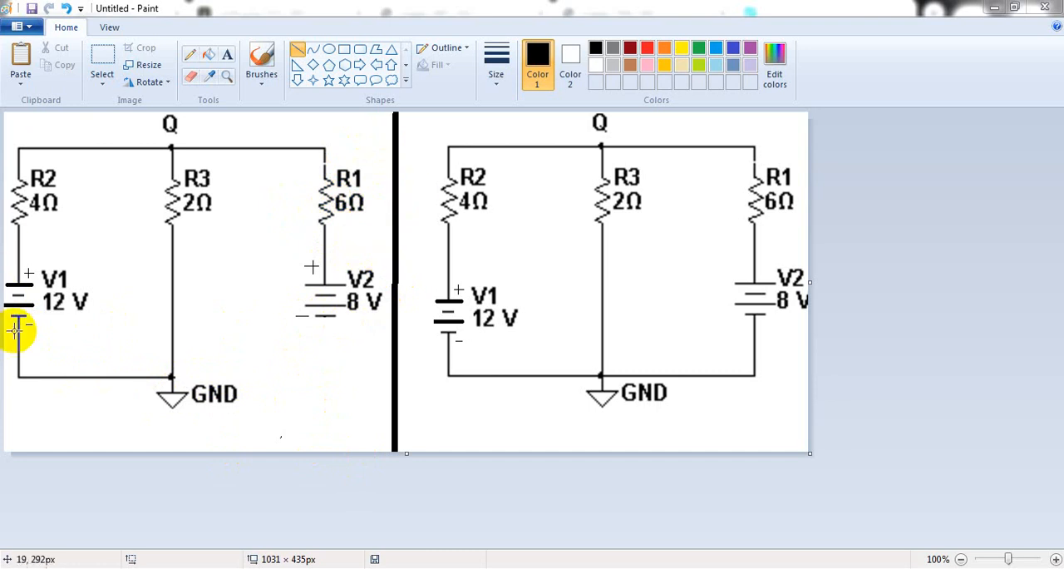
pyautogui.moveTo(83, 263)
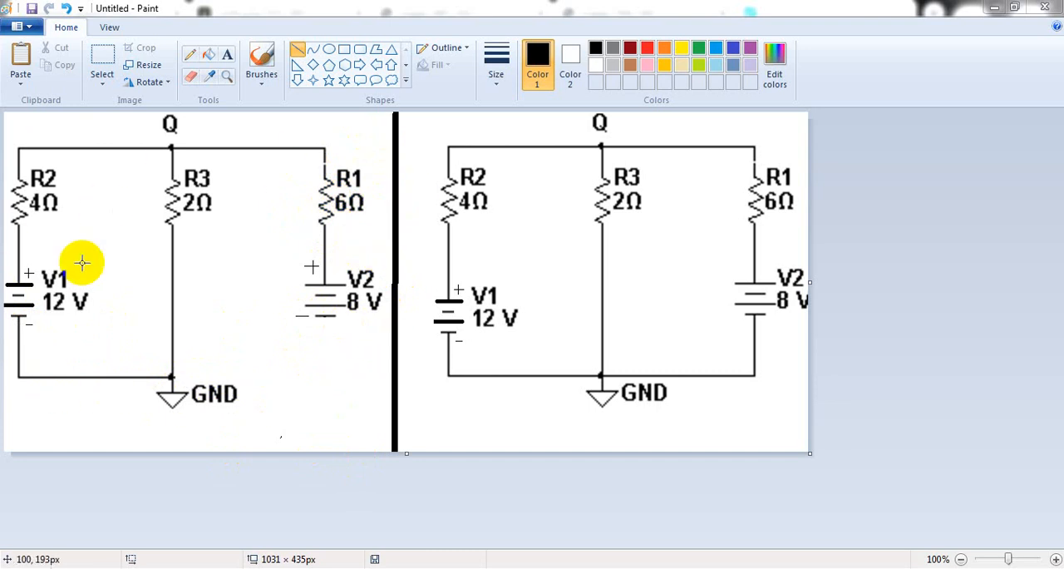
pyautogui.moveTo(733, 135)
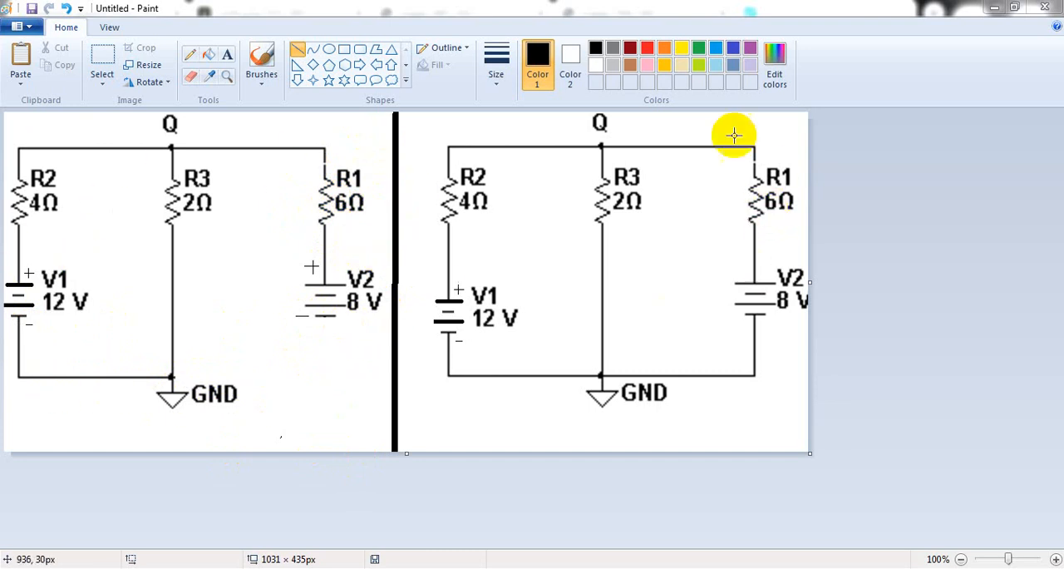
pyautogui.moveTo(511, 325)
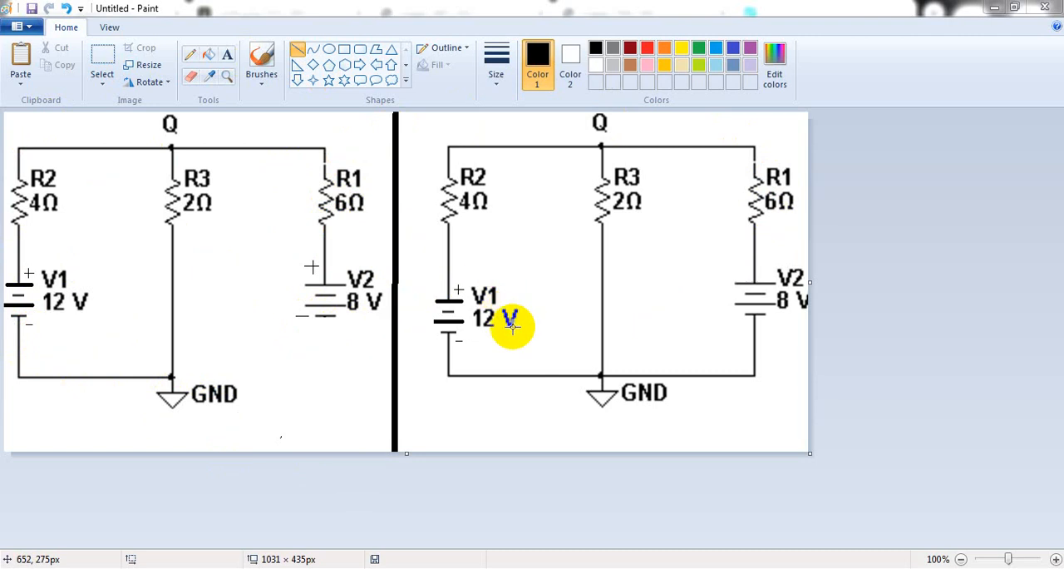
pyautogui.moveTo(788, 322)
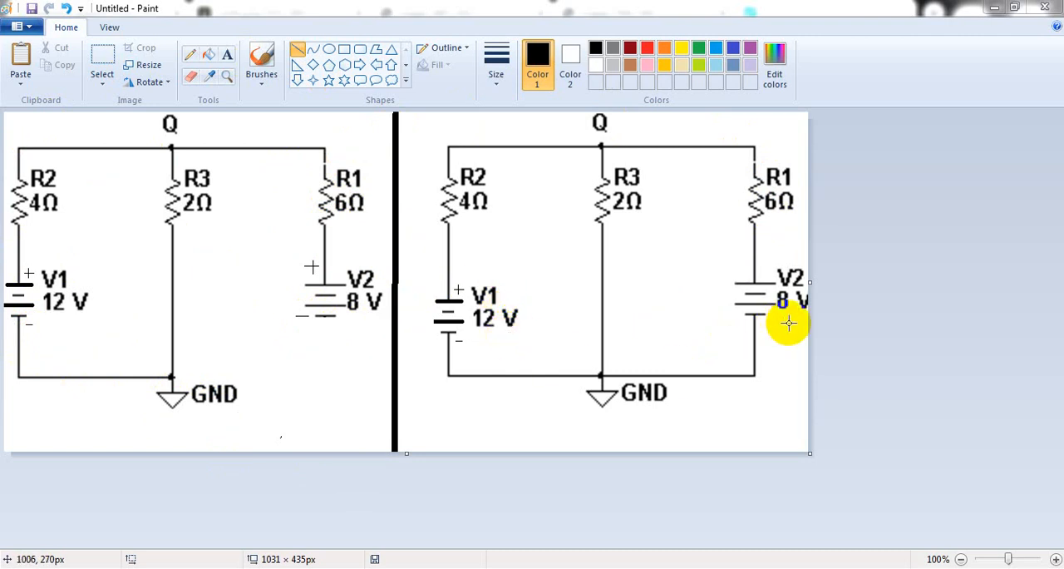
pyautogui.moveTo(770, 340)
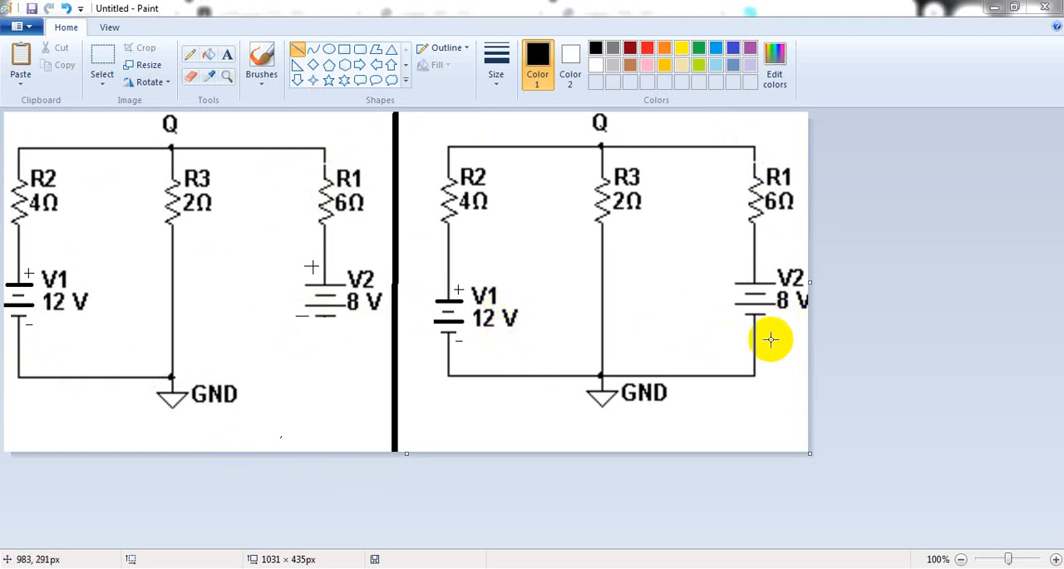
pyautogui.moveTo(755, 323)
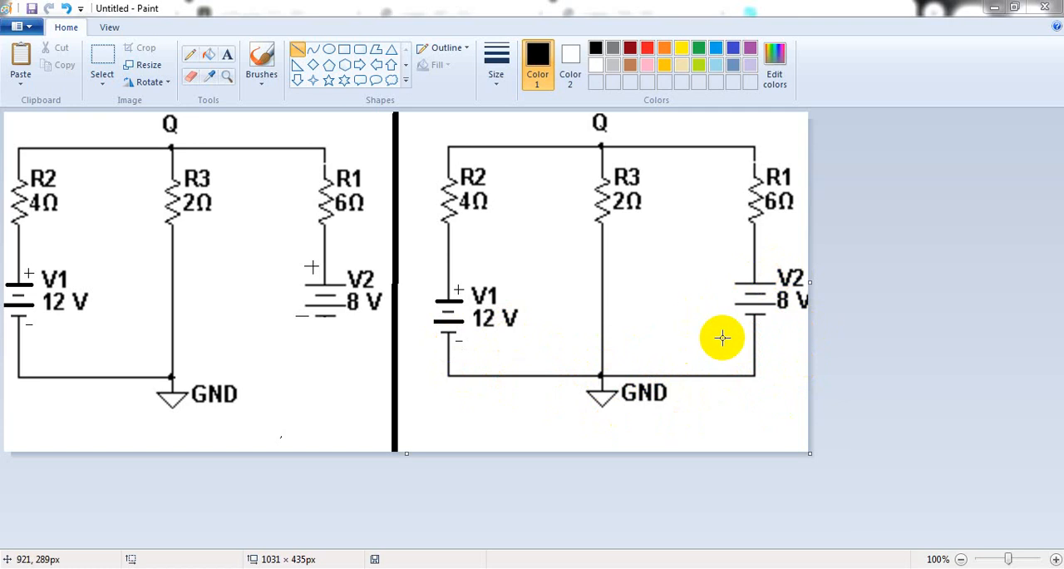
pyautogui.moveTo(640, 381)
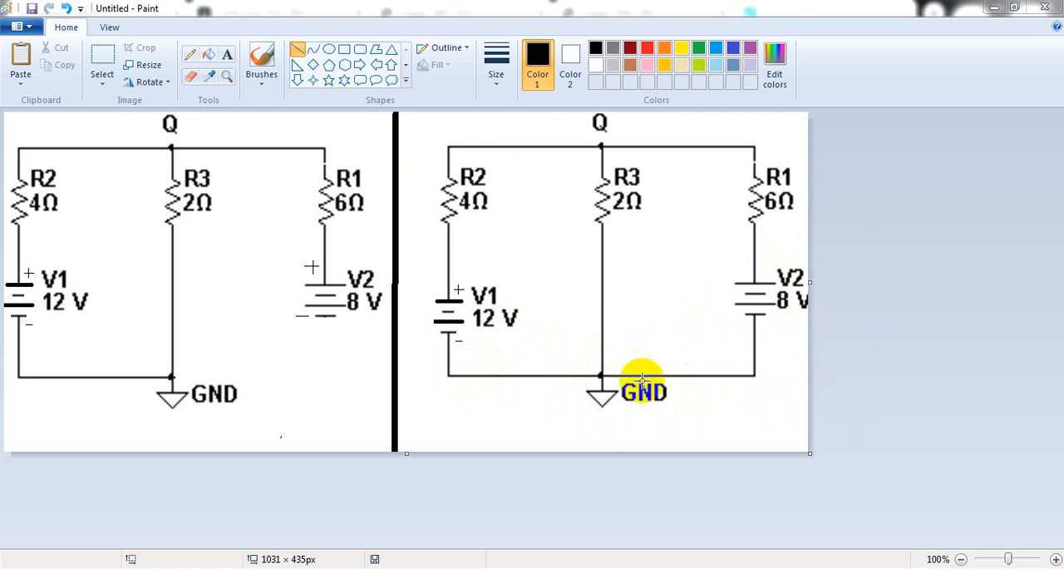
pyautogui.moveTo(621, 306)
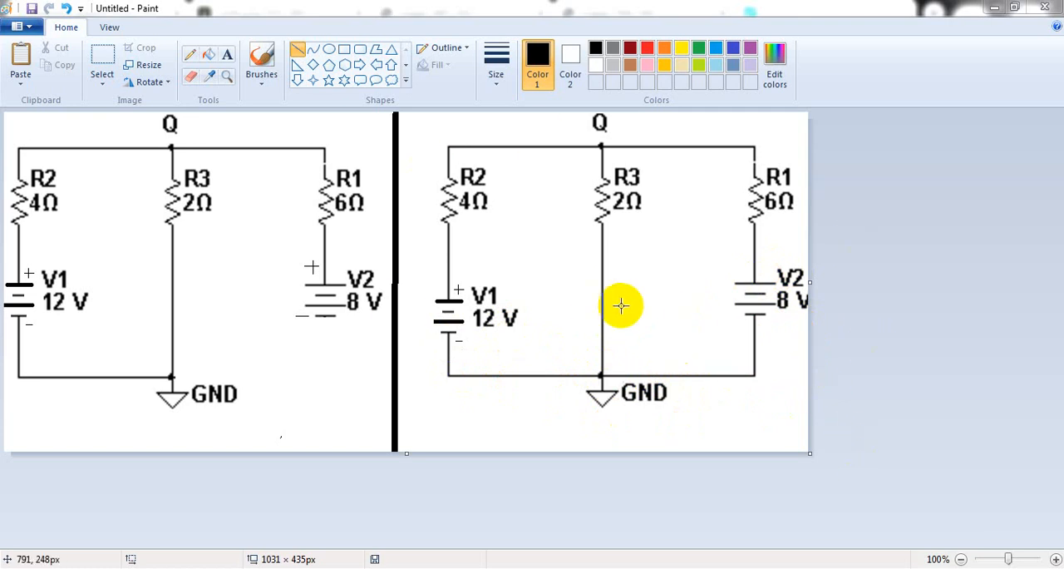
pyautogui.moveTo(697, 273)
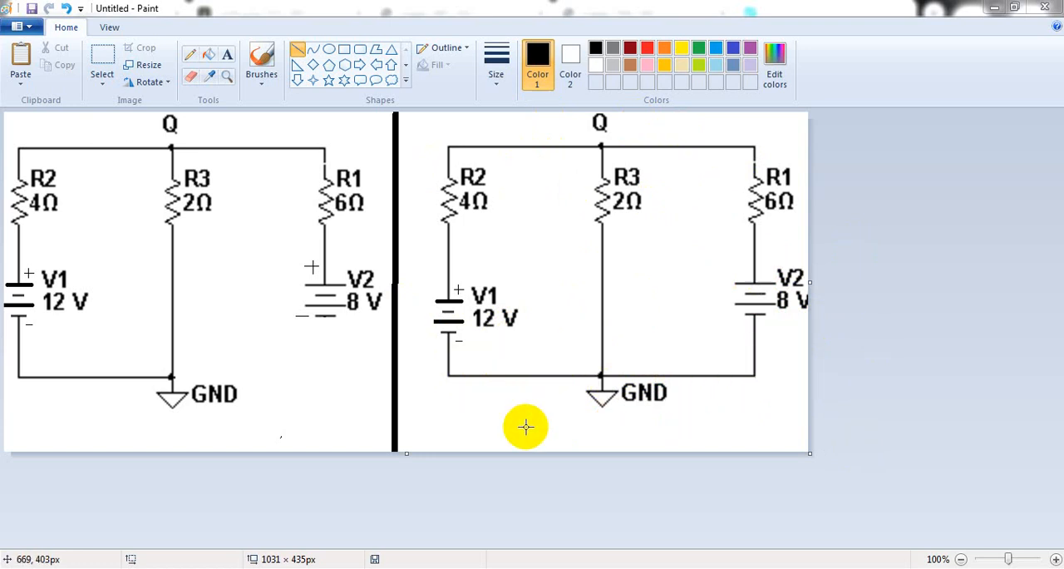
pyautogui.moveTo(640, 412)
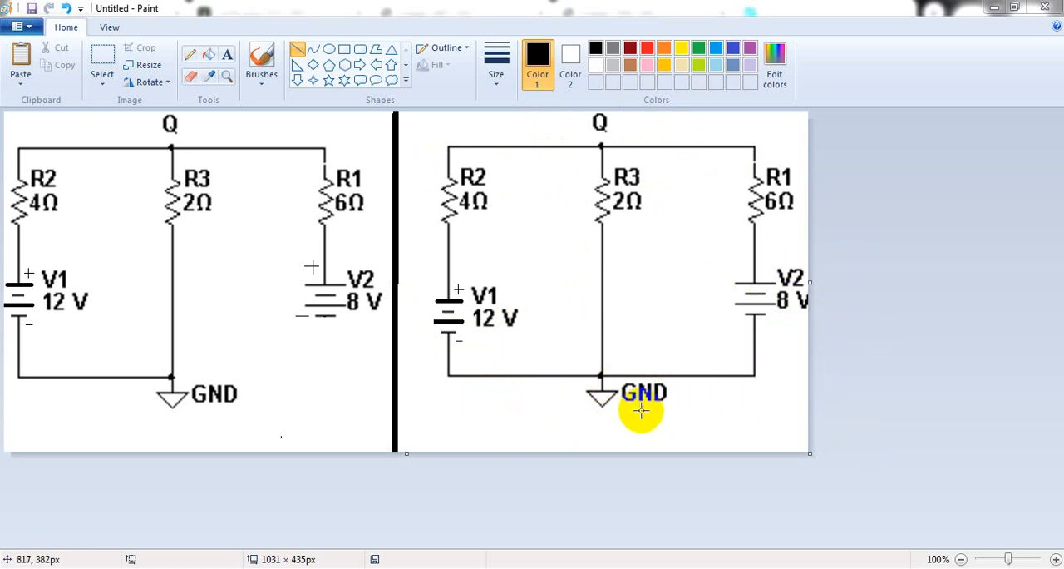